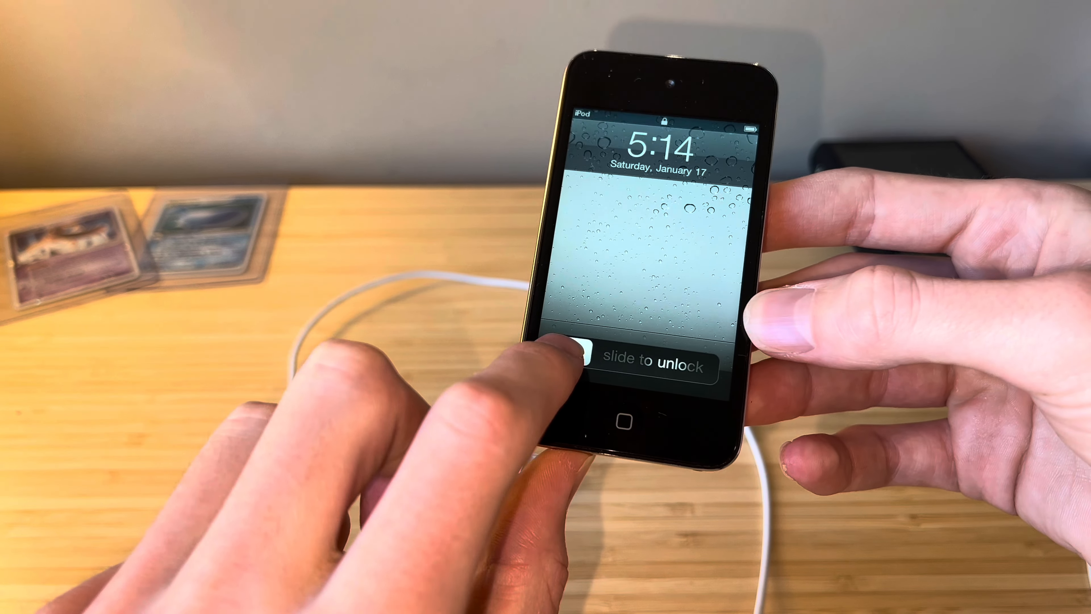
# Step: Slide to unlock the iPod touch and reach the home screen of apps
pyautogui.moveTo(592, 365); pyautogui.dragTo(724, 365)
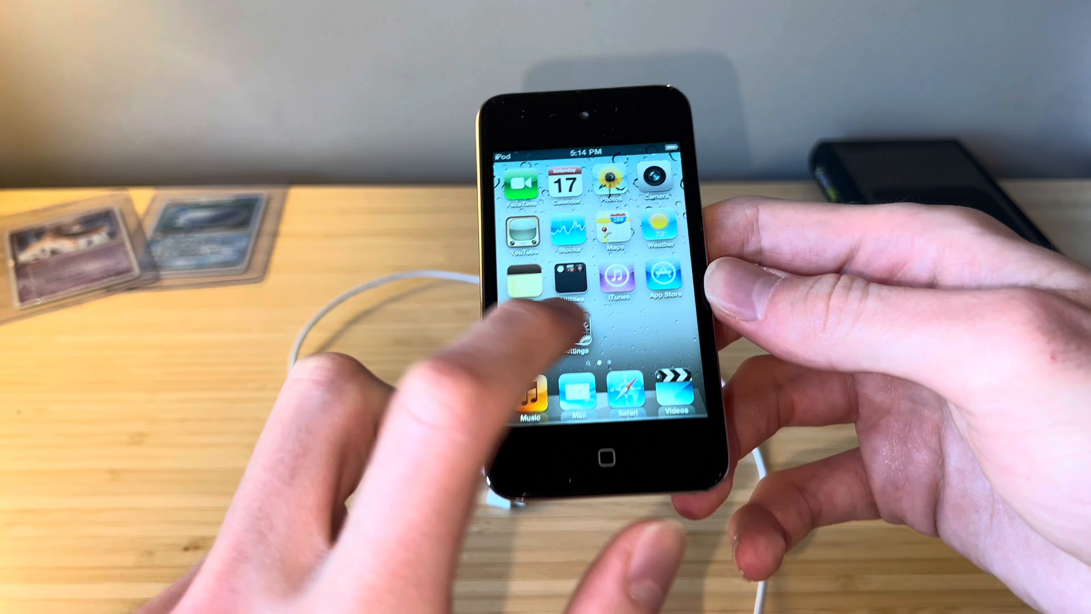
pyautogui.click(568, 327)
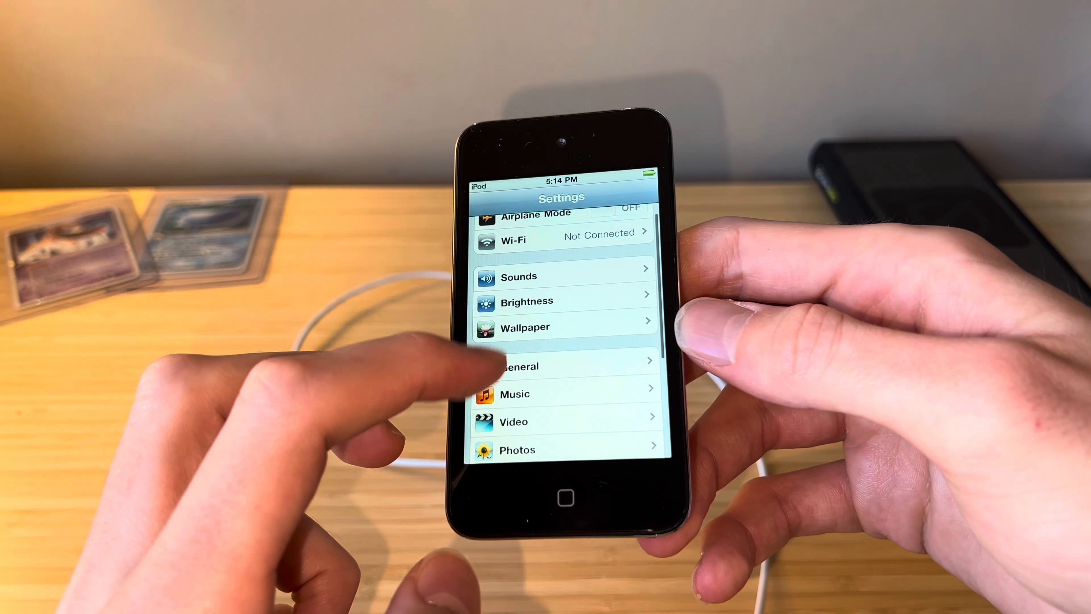
pyautogui.click(518, 366)
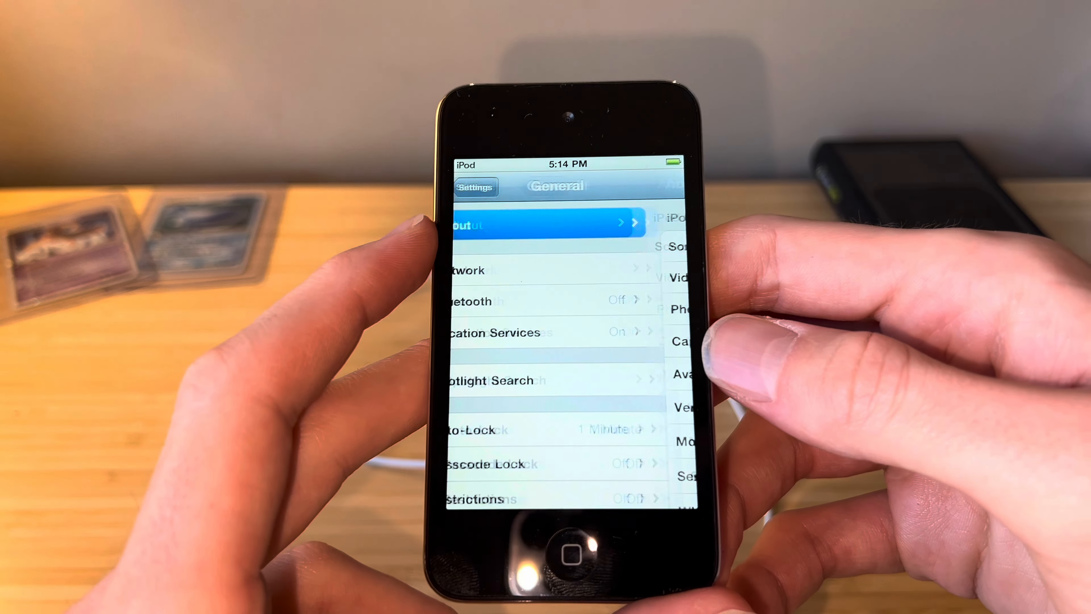
pyautogui.click(543, 221)
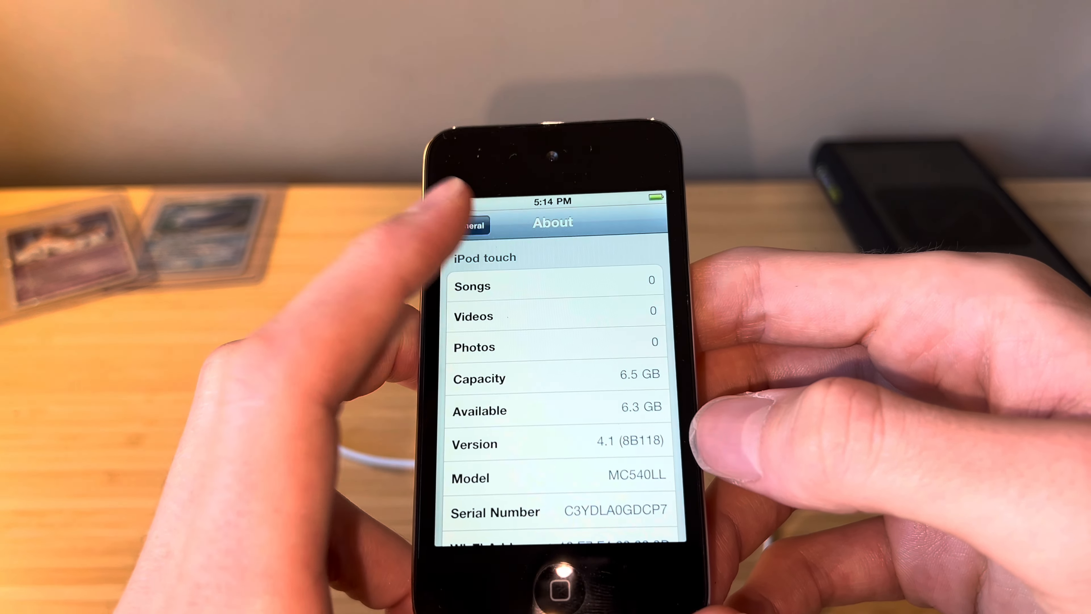
pyautogui.click(471, 224)
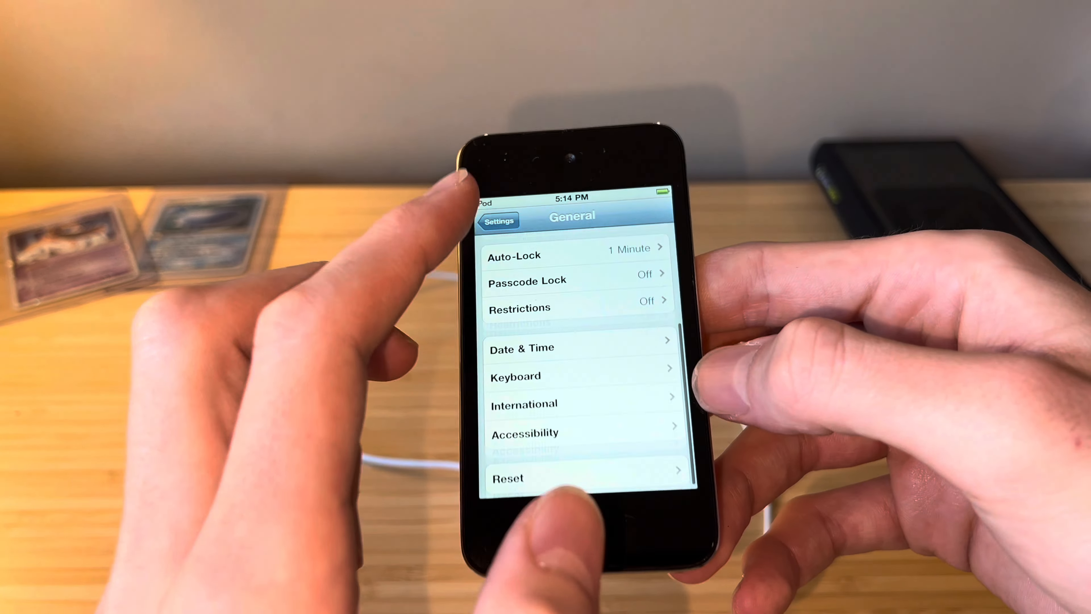
pyautogui.scroll(-3)
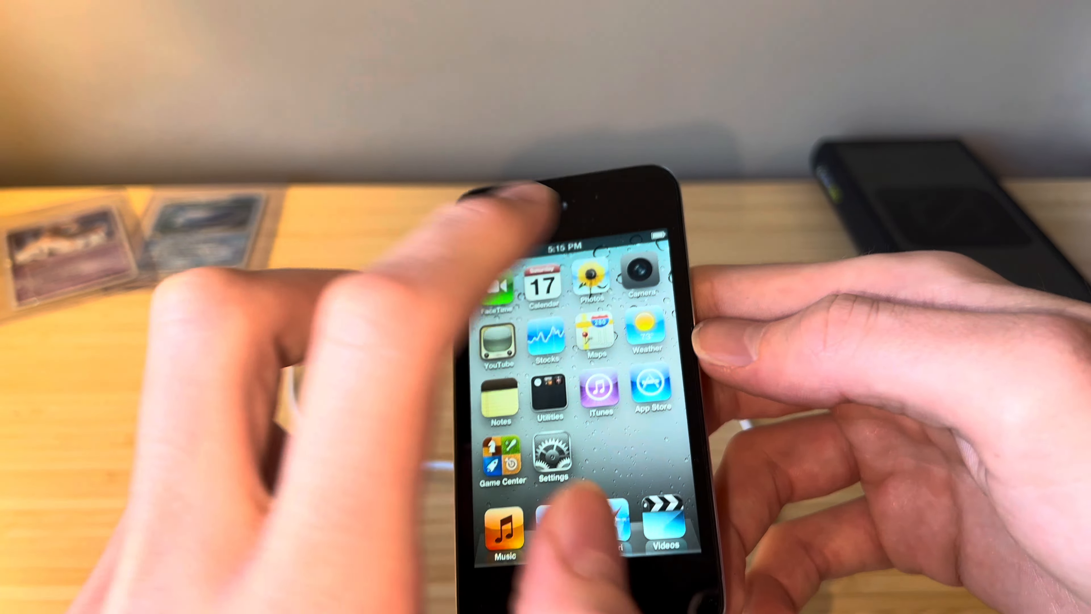
# Step: Launch Camera and shoot a photo of the trading cards on the desk
pyautogui.click(643, 279)
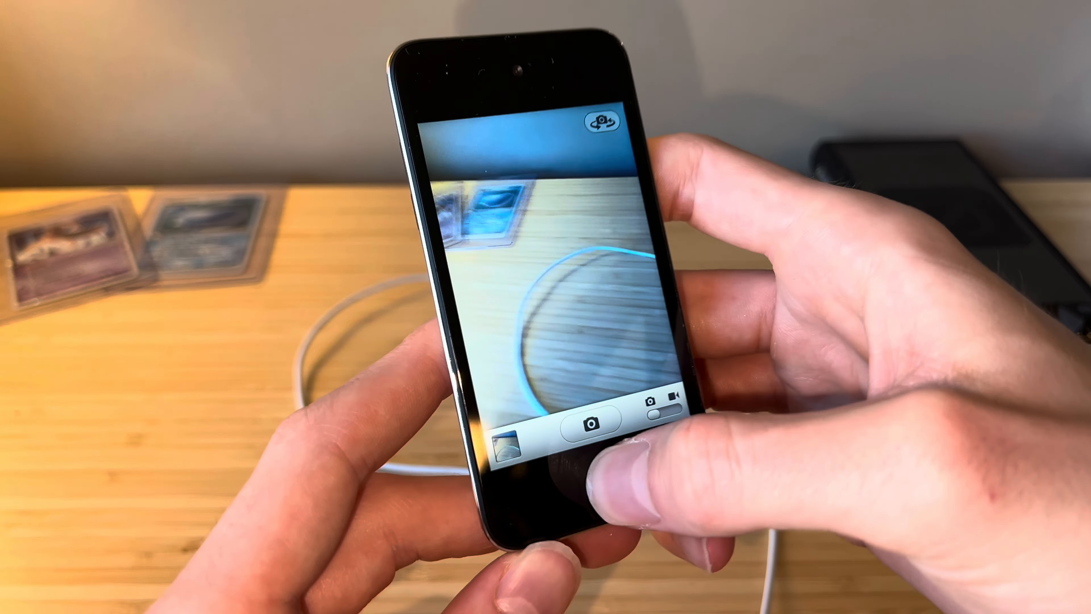
pyautogui.click(593, 444)
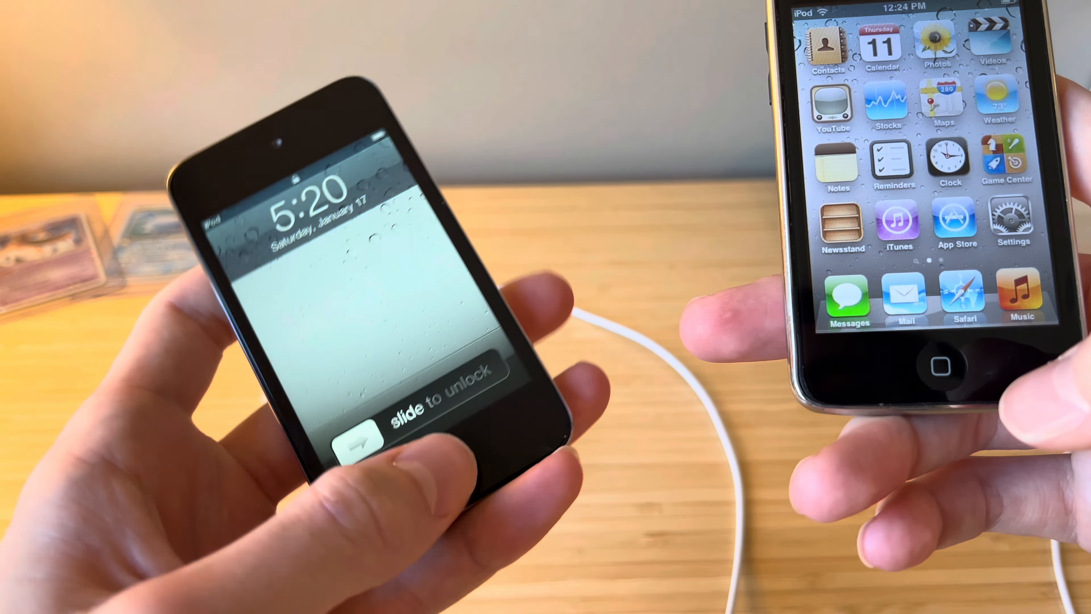
# Step: Slide to unlock the iPod touch beside the older iPod for comparison
pyautogui.moveTo(362, 439); pyautogui.dragTo(502, 438)
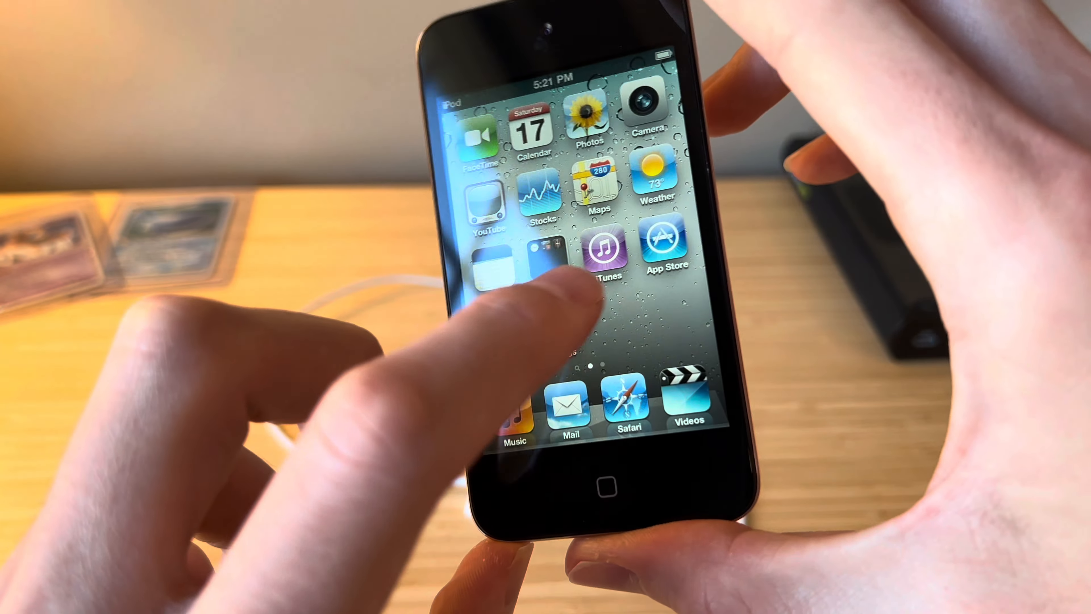
pyautogui.hscroll(-3)
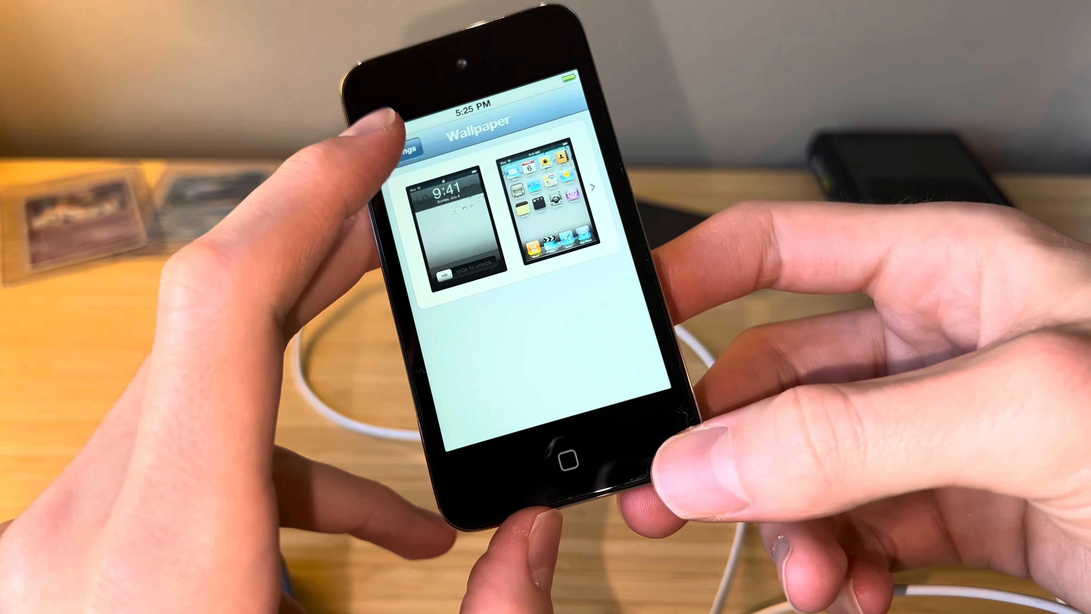
# Step: Go back out of the Wallpaper settings toward a new Notes page
pyautogui.click(397, 146)
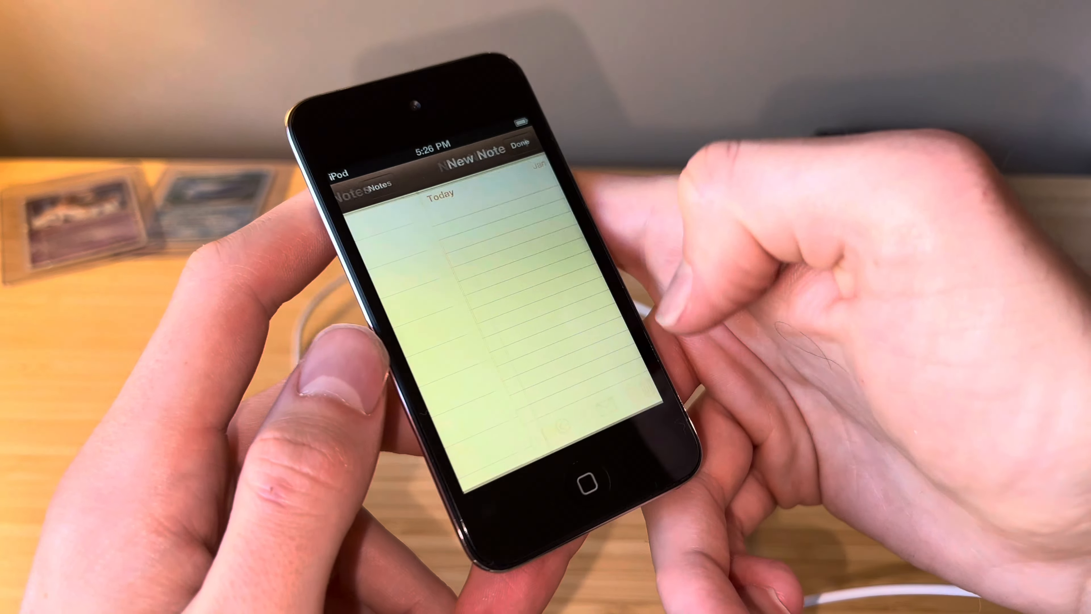
# Step: Write test text ('9', 'Jk', 'kk') in the note and finish with Done
pyautogui.click(487, 278)
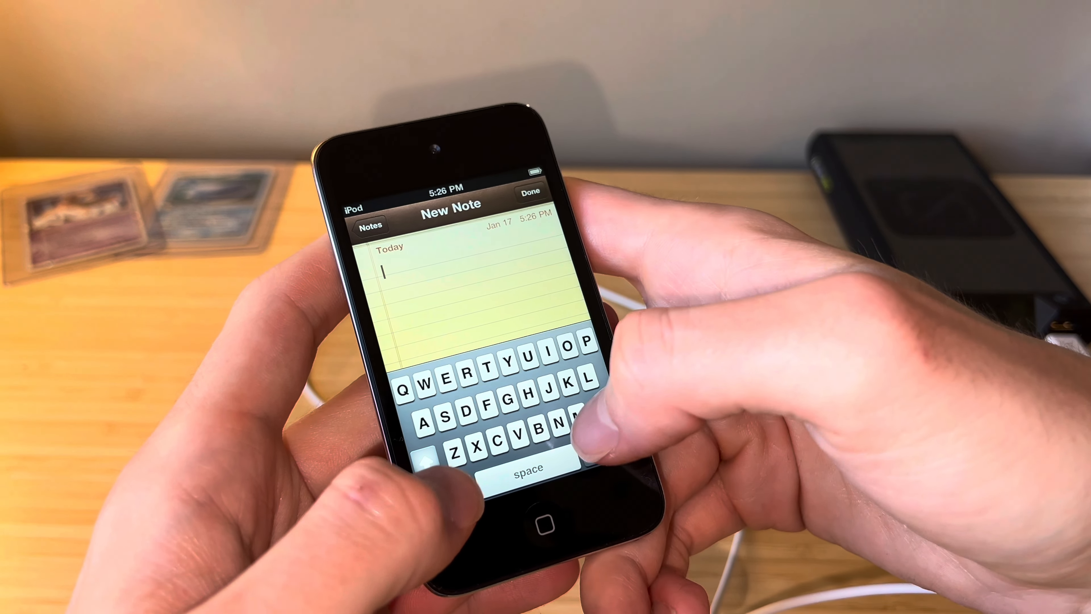
pyautogui.write('9')
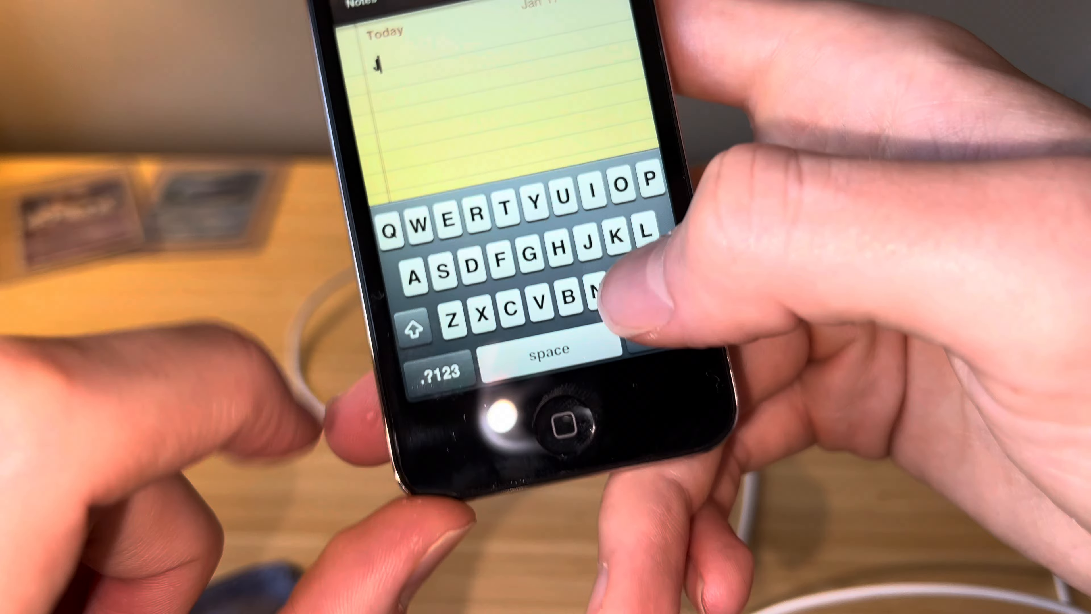
pyautogui.write('Jkjjjj')
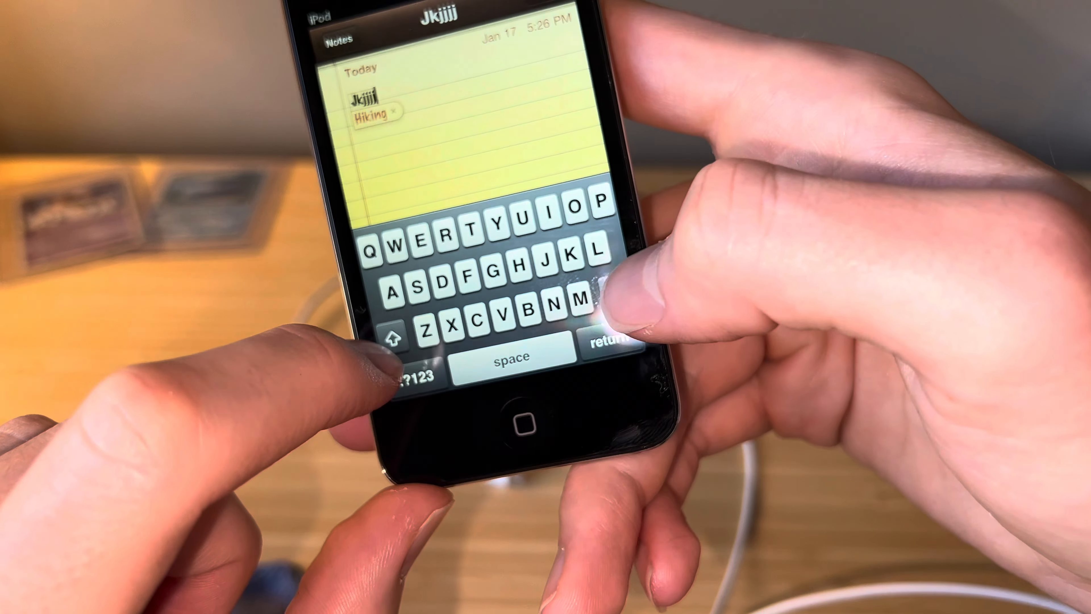
pyautogui.write('kk')
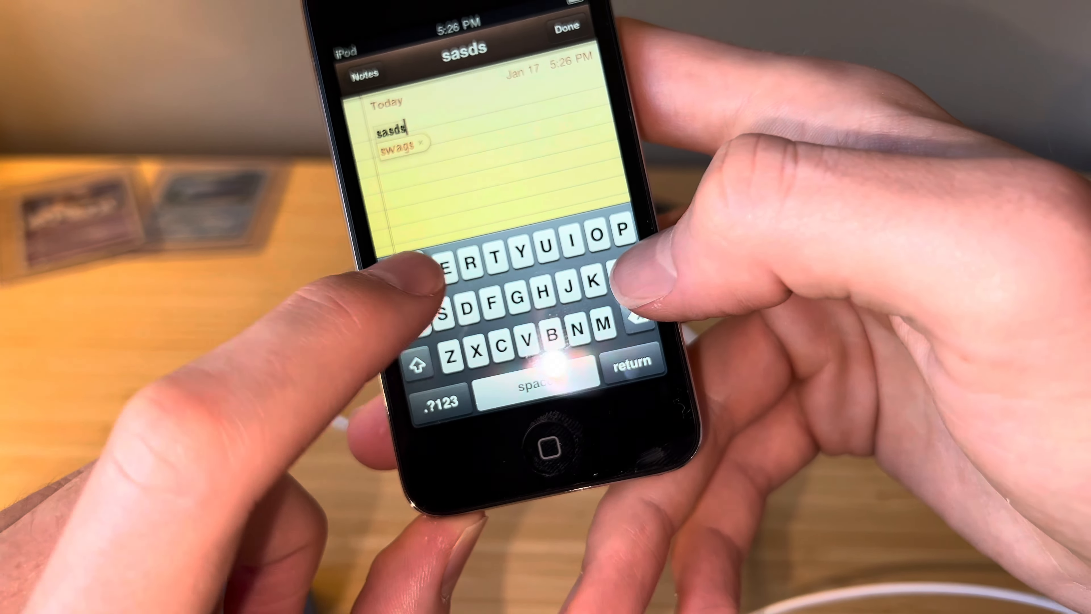
pyautogui.click(566, 27)
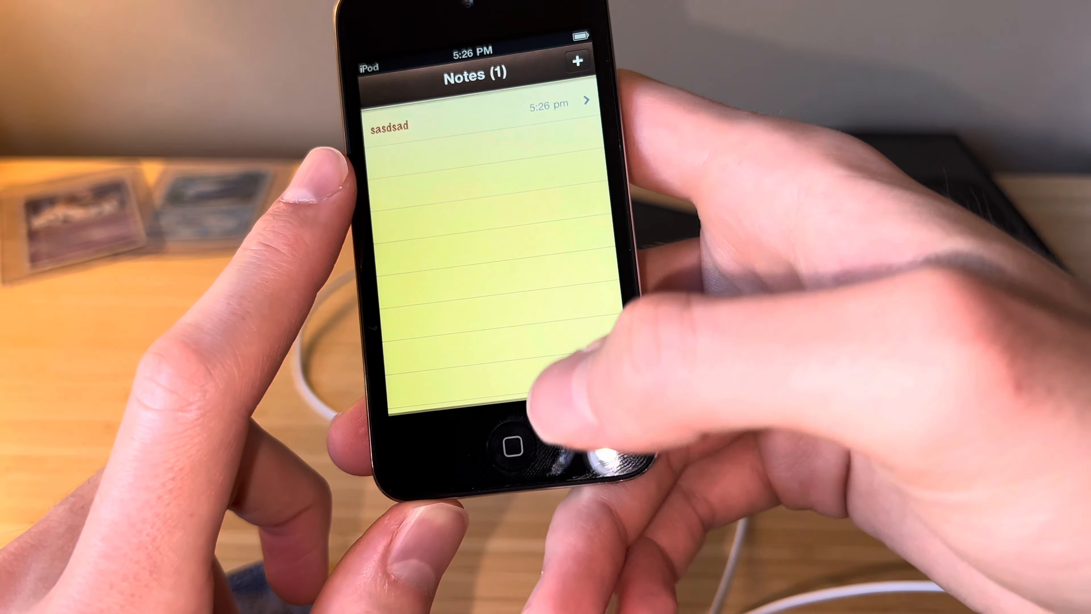
# Step: Lock the iPod with Sleep/Wake, then slide to unlock back to the home screen
pyautogui.click(508, 446)
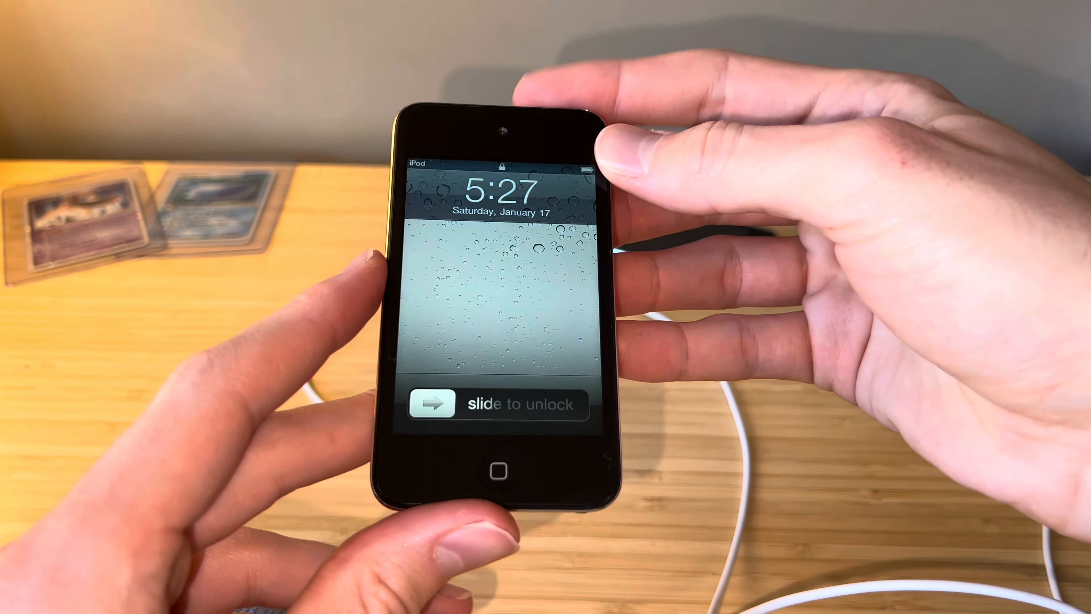
pyautogui.moveTo(428, 404); pyautogui.dragTo(578, 404)
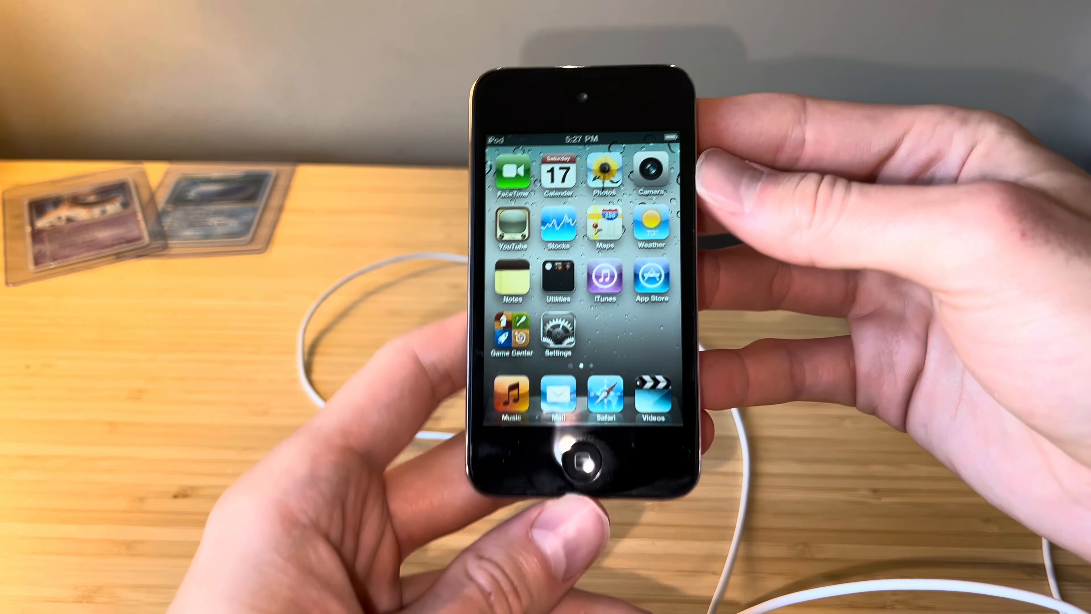